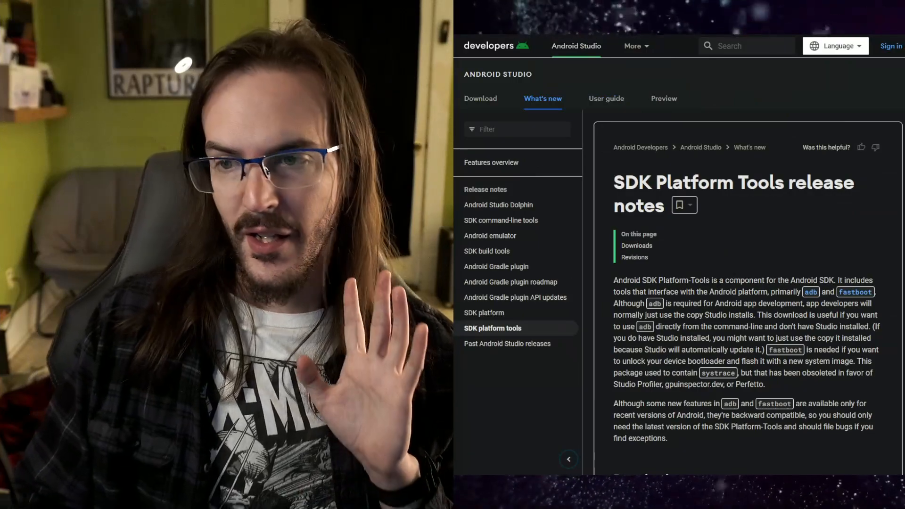
Step: Download the SDK Platform-Tools for Windows zip from the Downloads section
scroll("down", 3)
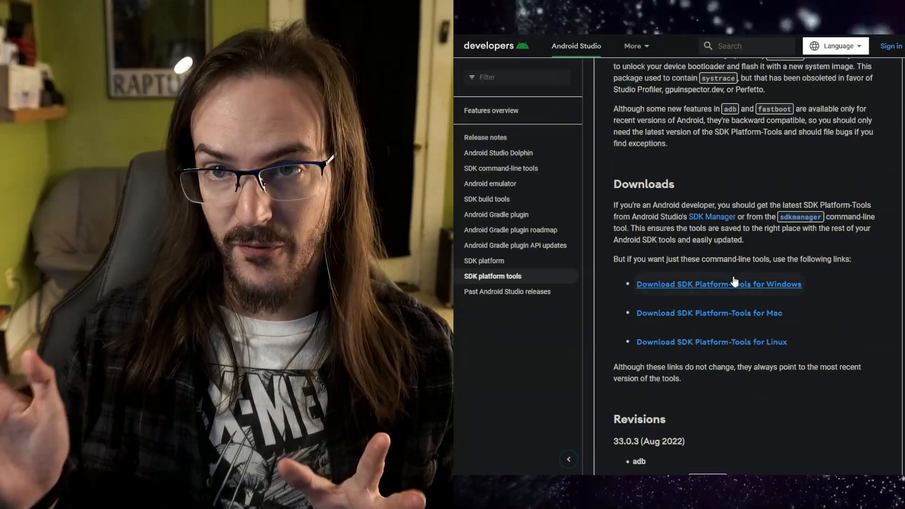
mouse_move(802, 327)
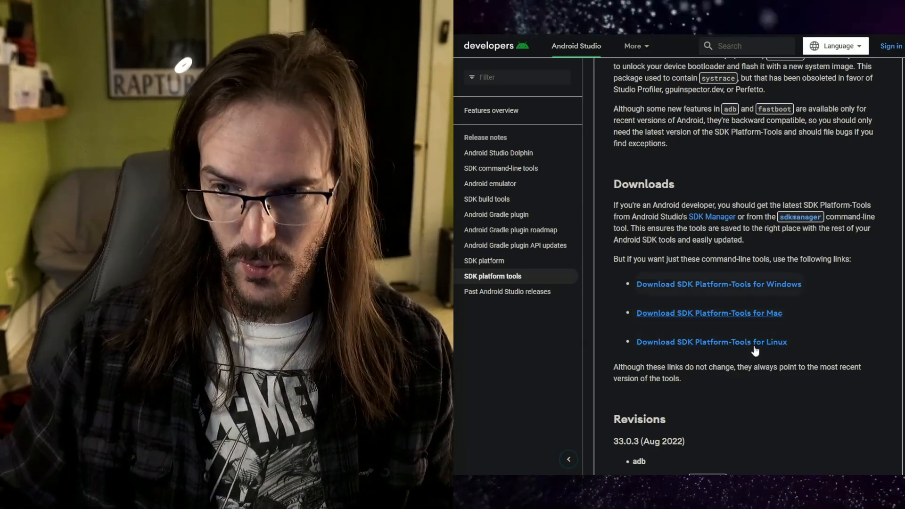
mouse_move(719, 284)
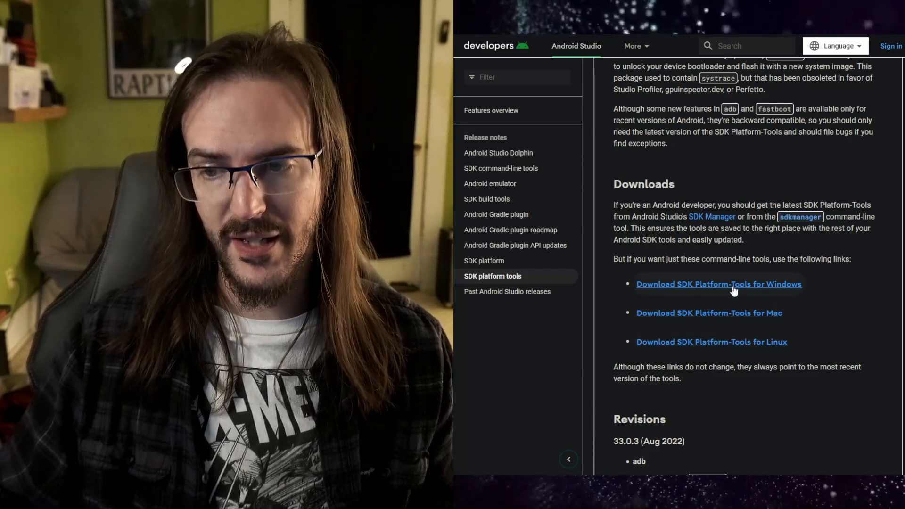
left_click(719, 284)
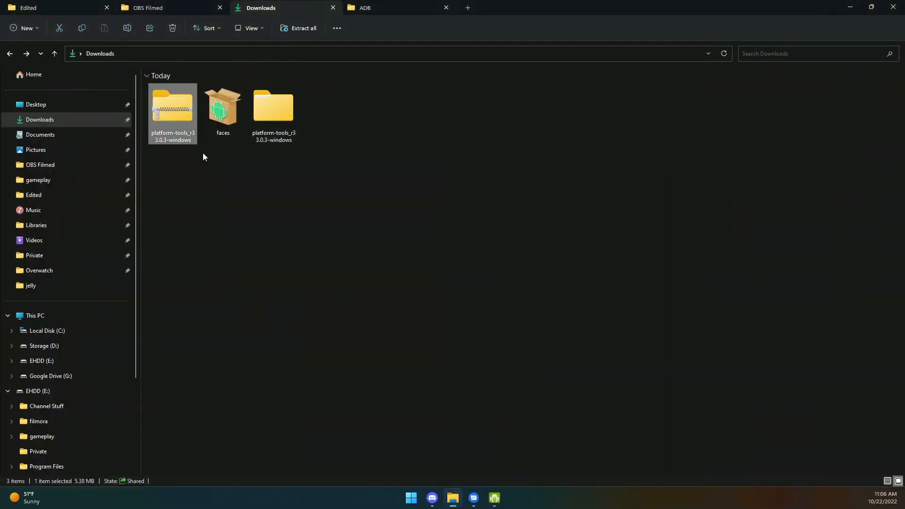
Step: Rename the extracted platform-tools folder inside platform-tools_r33.0.3-windows to adb
double_click(272, 107)
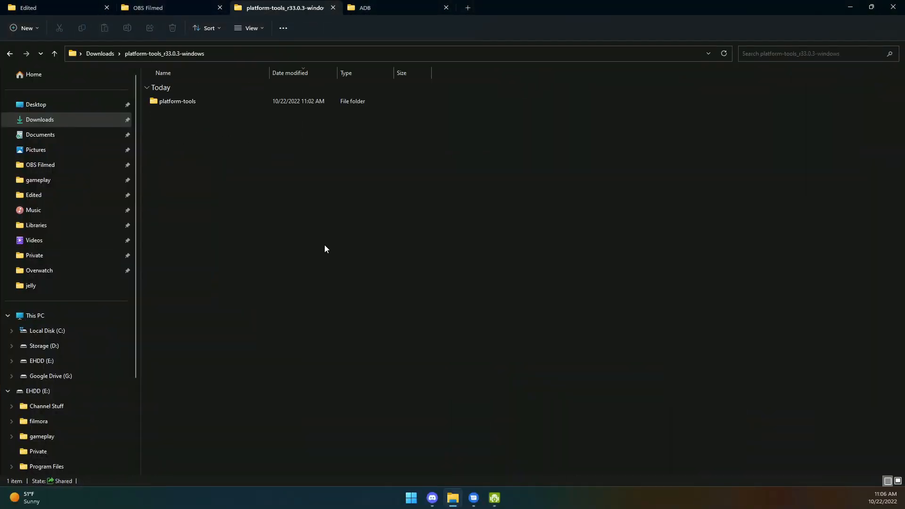
left_click(177, 100)
type("adb")
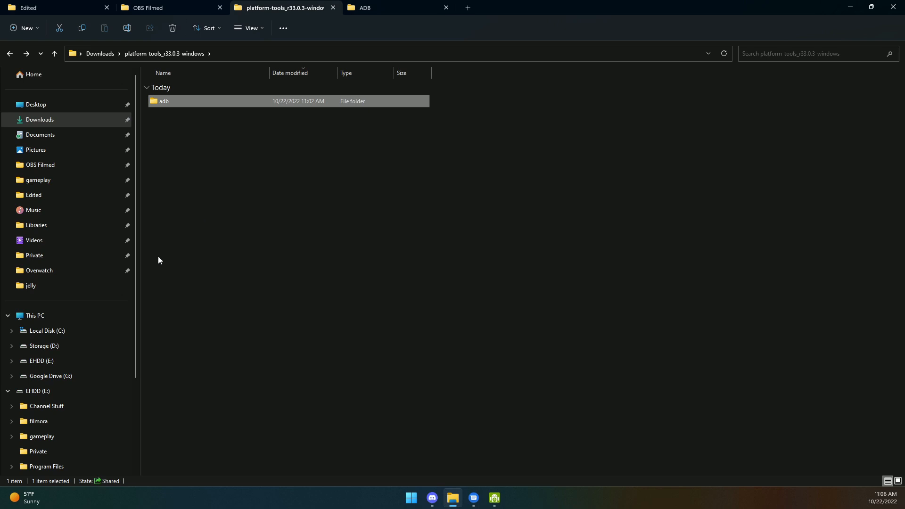
Step: Go to Local Disk (C:) and view the ADB folder at its root
left_click(46, 331)
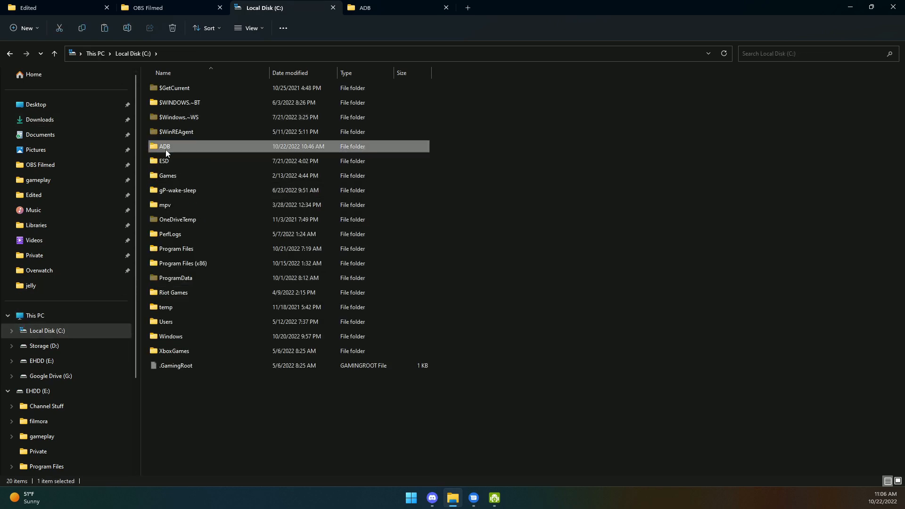
double_click(164, 146)
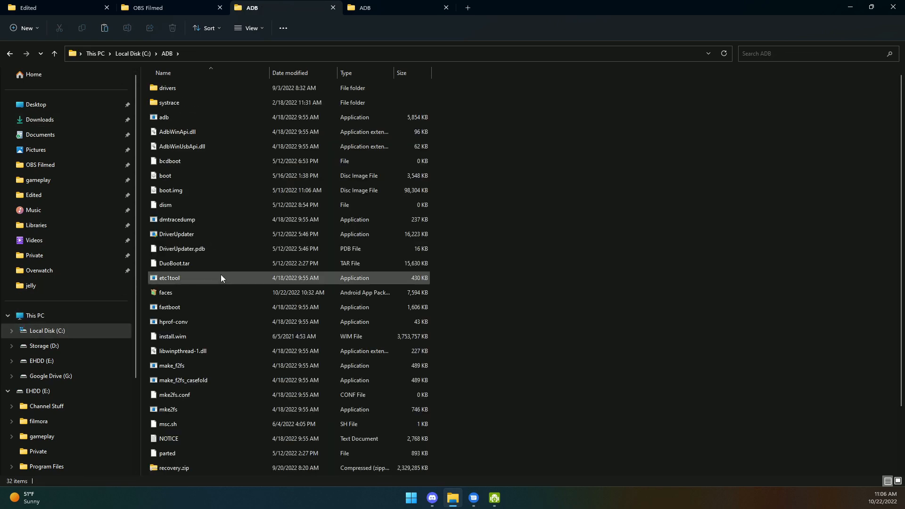